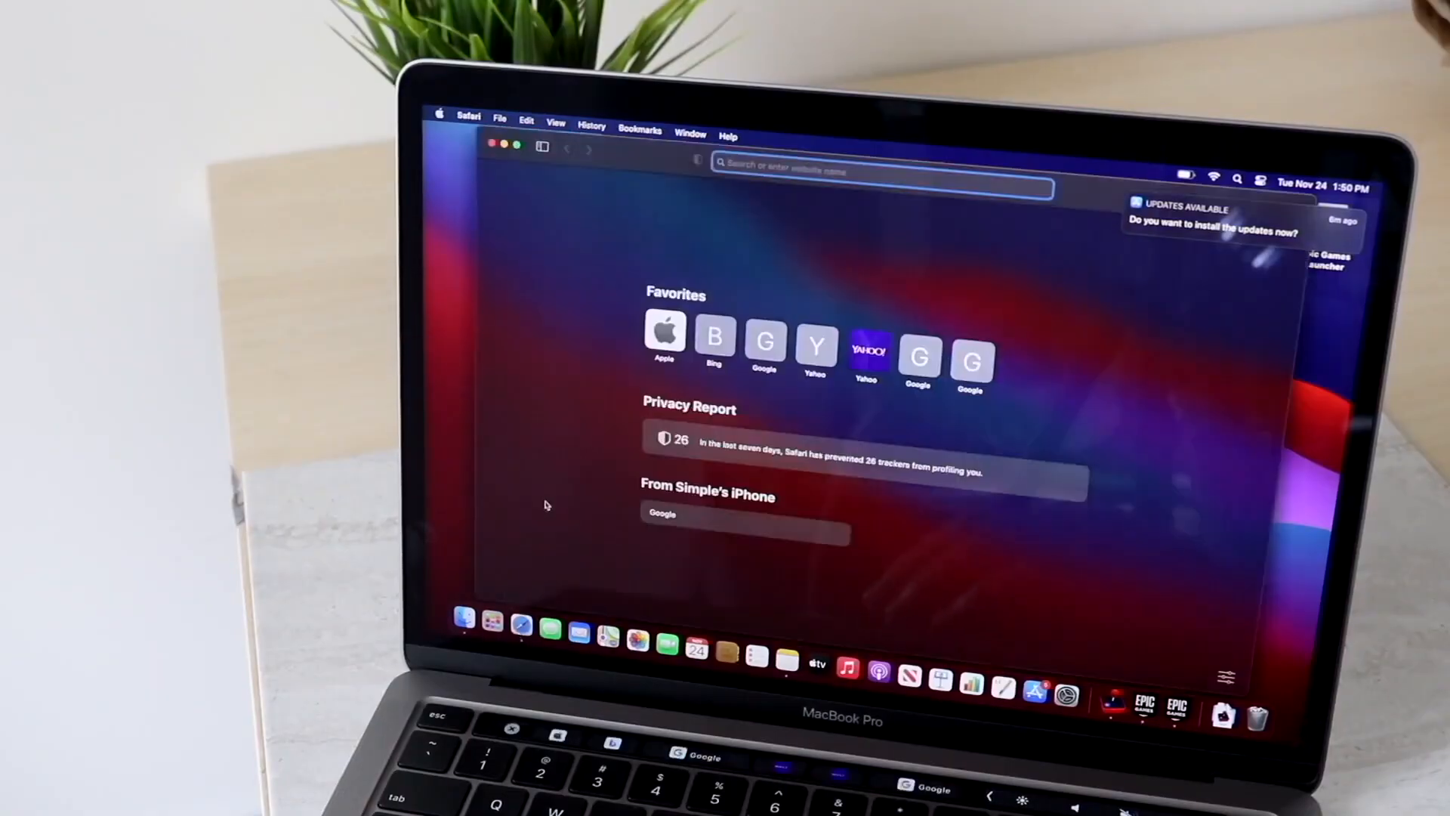
Browse apple.com from Favorites, then open the App Store's Work section and advance its featured stories.
left_click(665, 340)
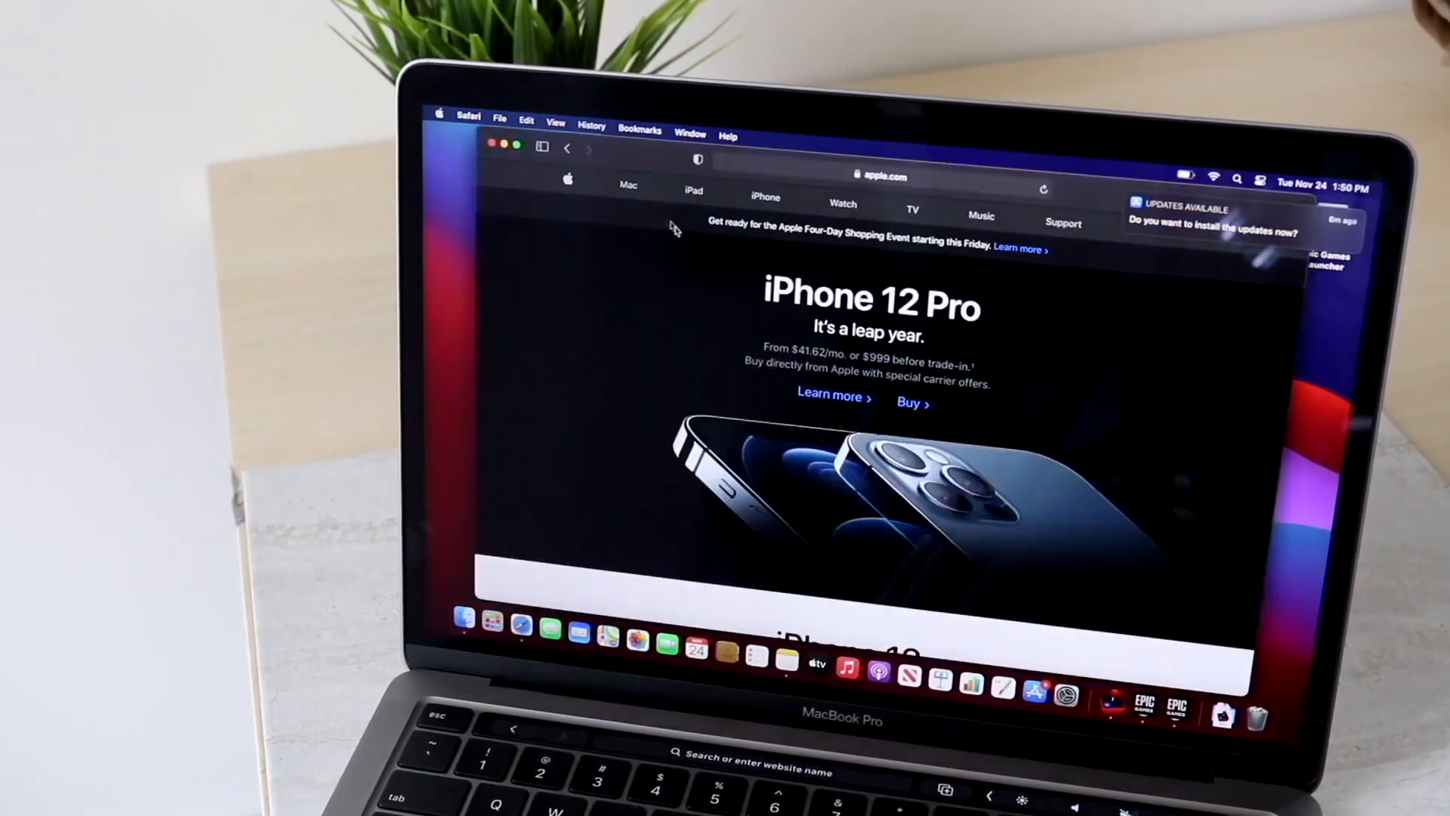
scroll("down", 3)
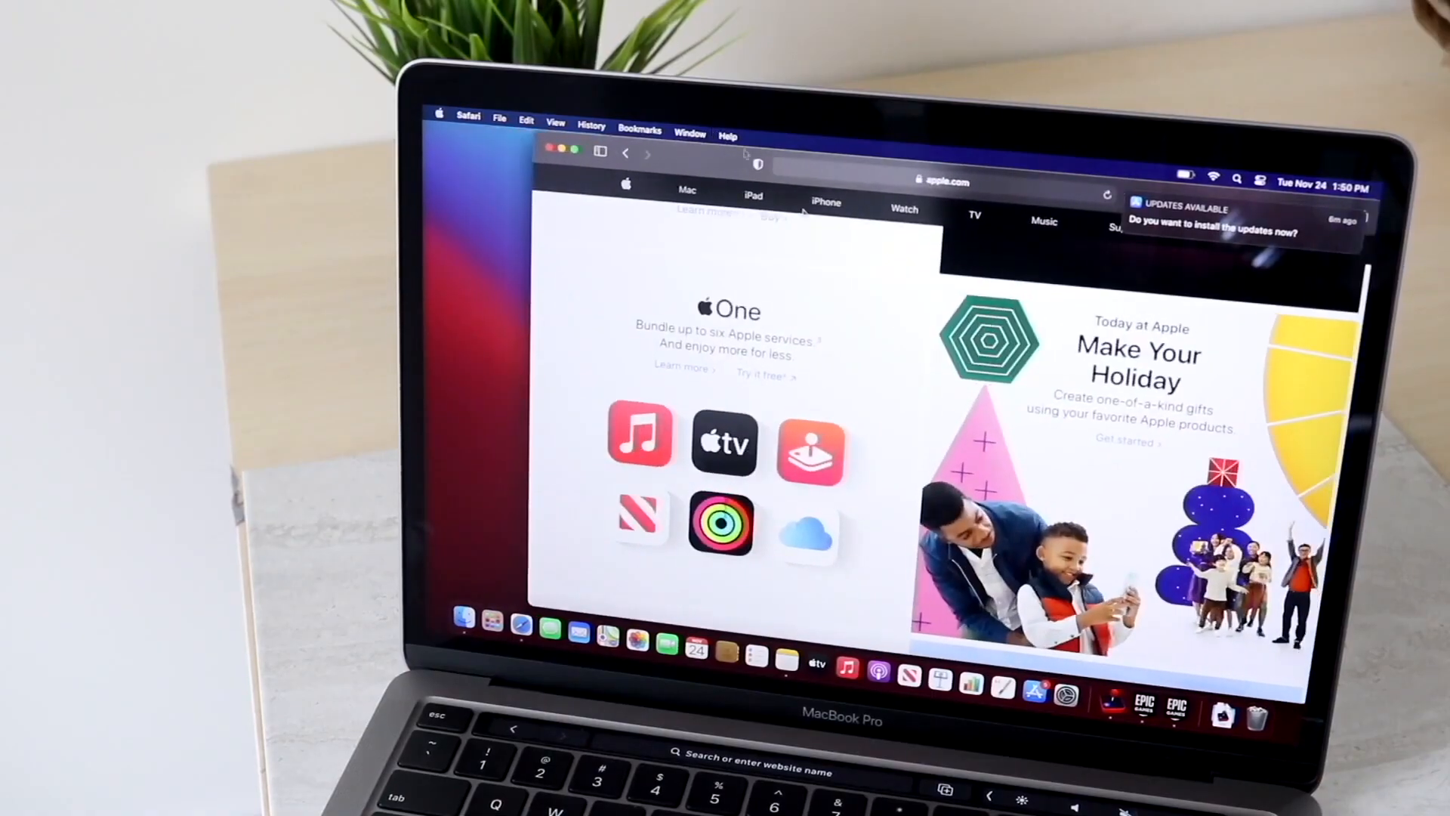
left_click(1033, 694)
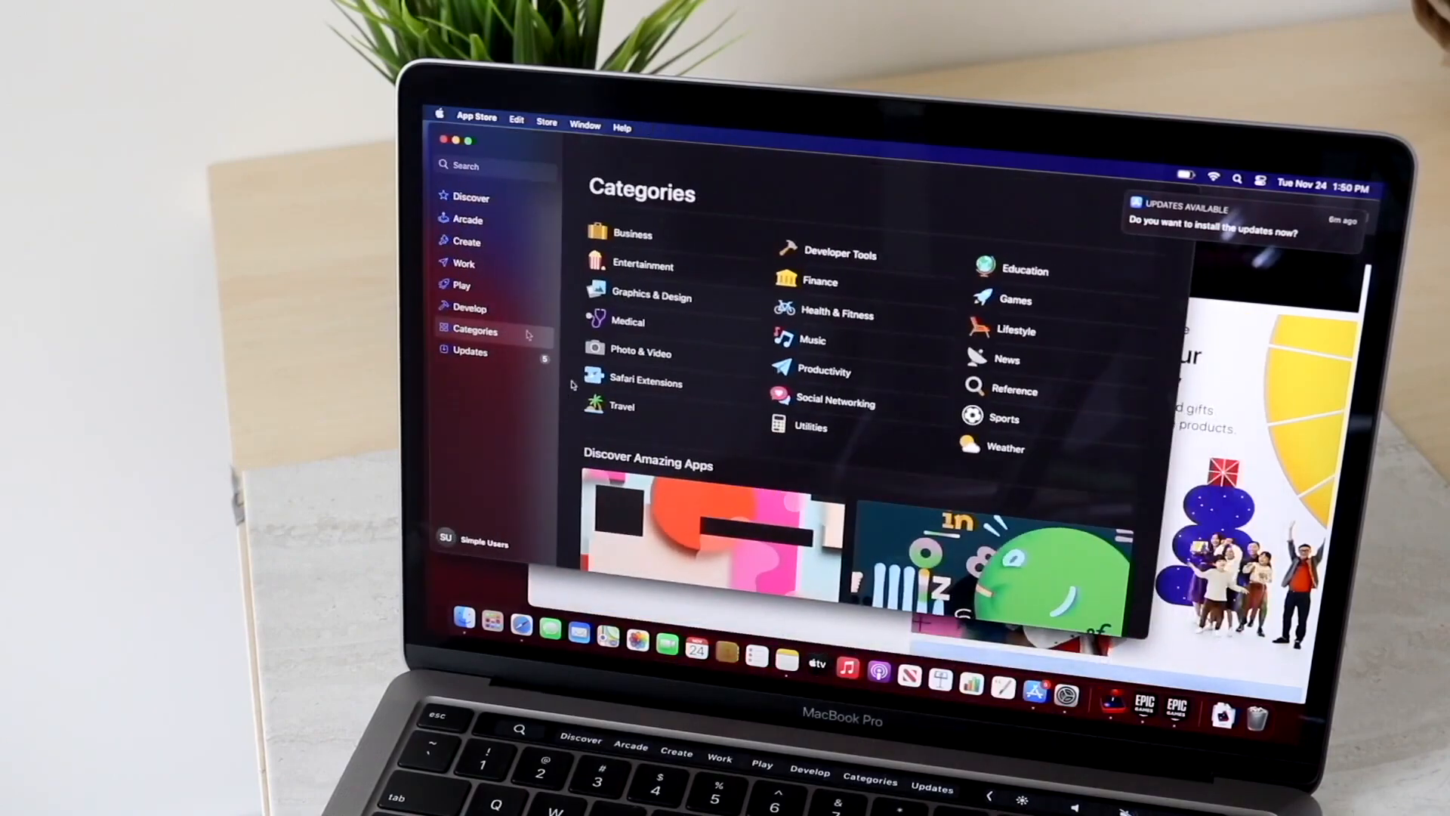
left_click(463, 264)
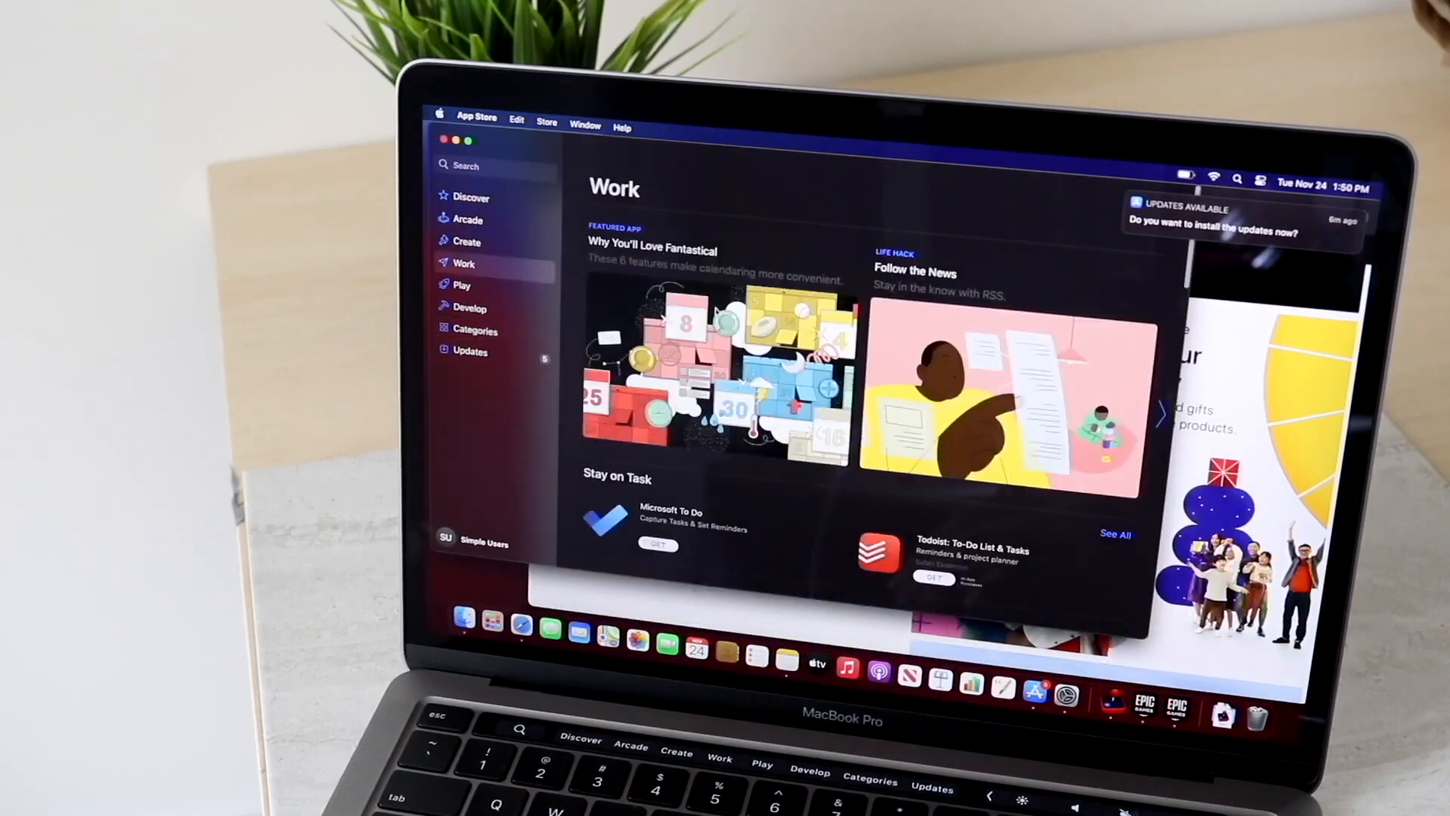
left_click(1160, 414)
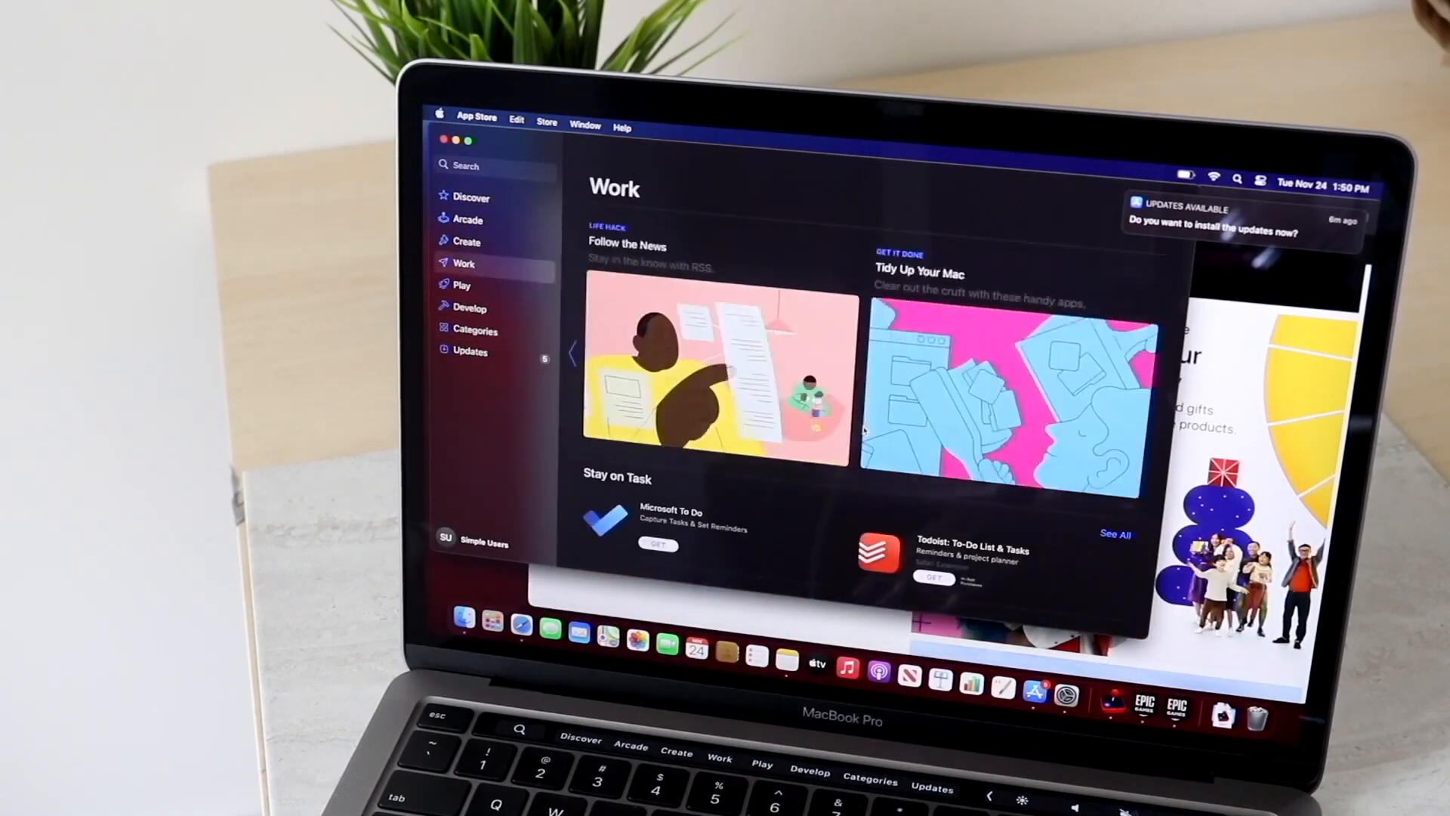
mouse_move(725, 653)
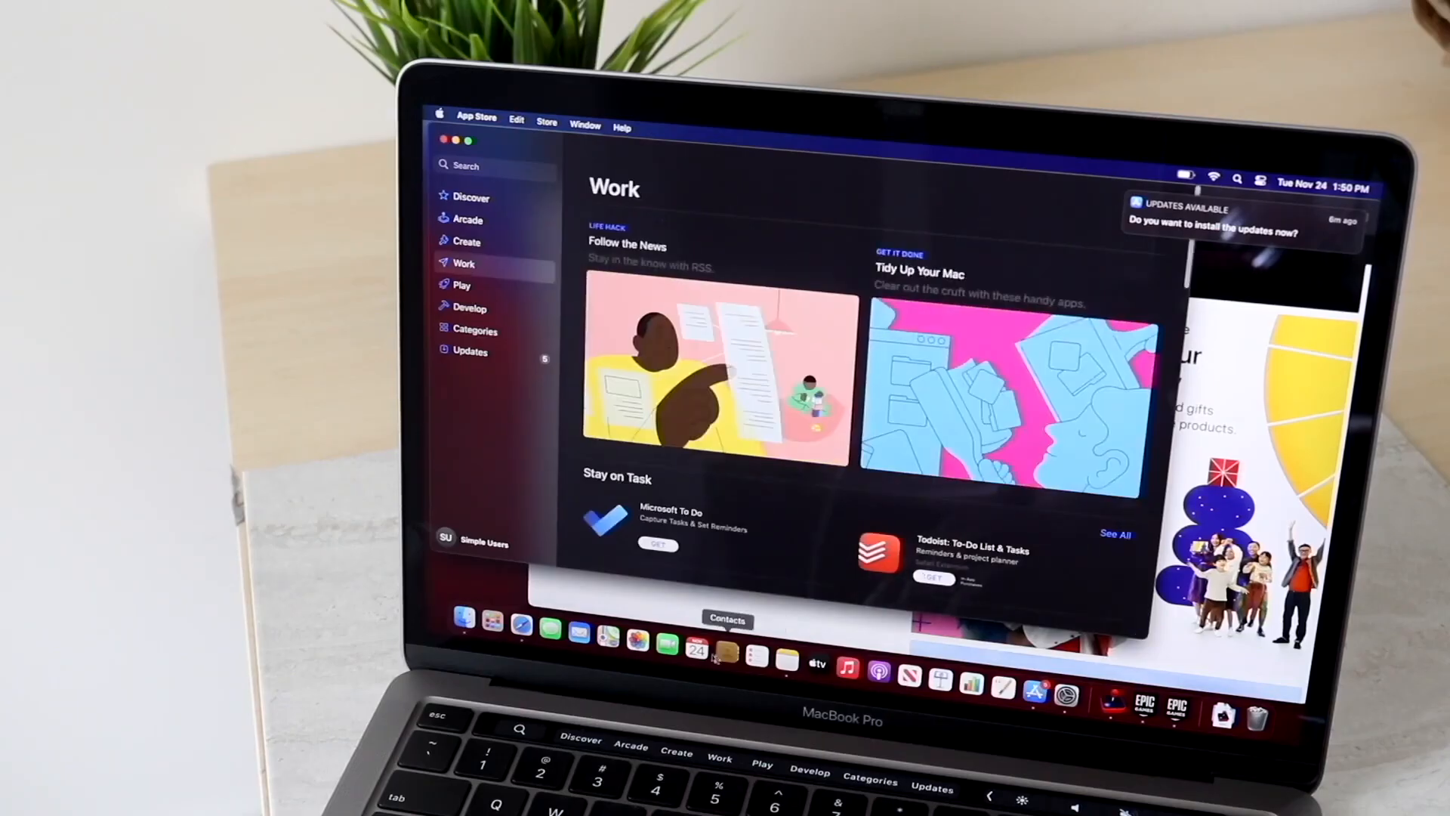
Launch Calendar to its What's New screen, then launch Asphalt 9 to the Gameloft 20 Years splash.
left_click(699, 652)
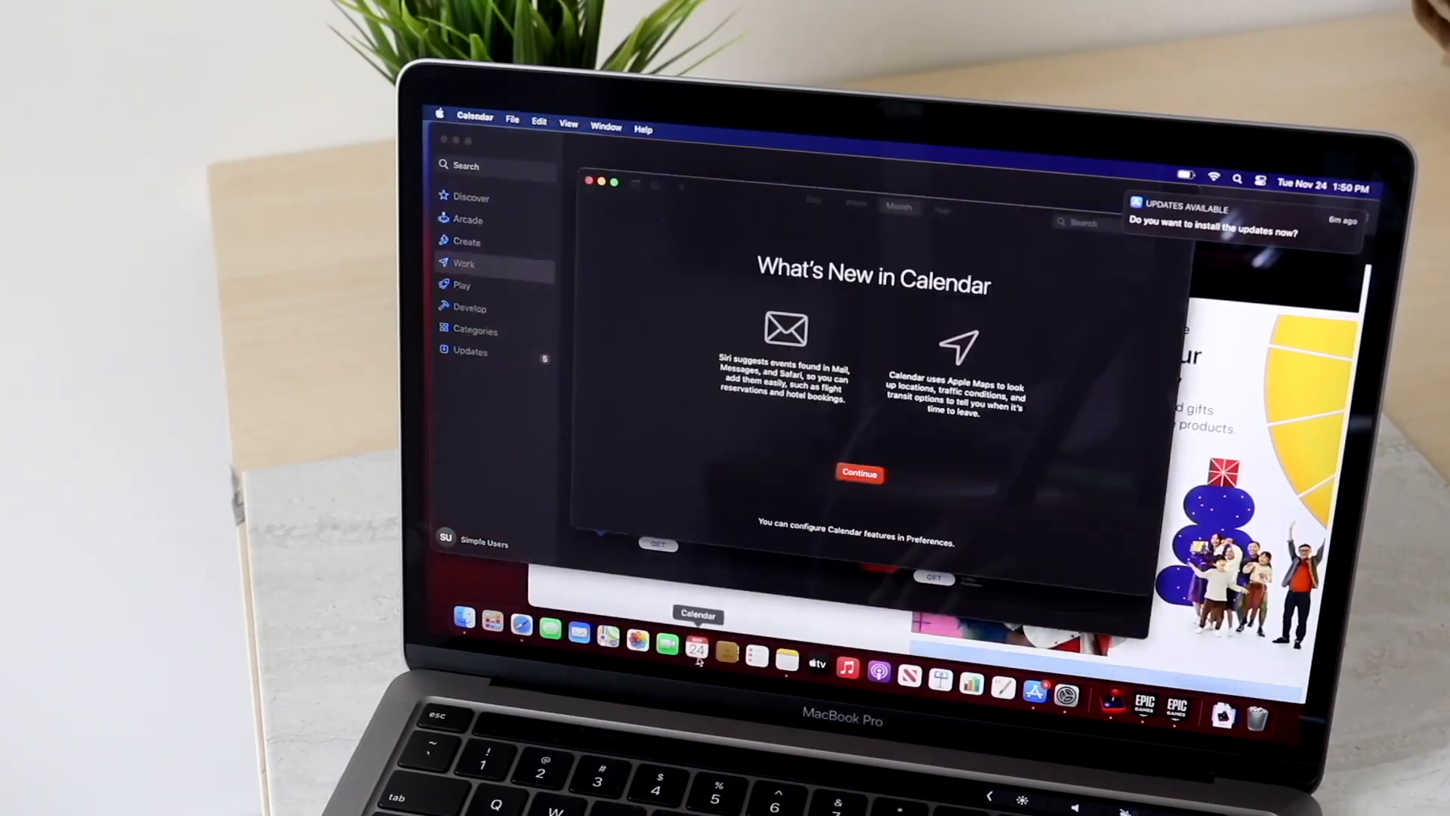
left_click(755, 658)
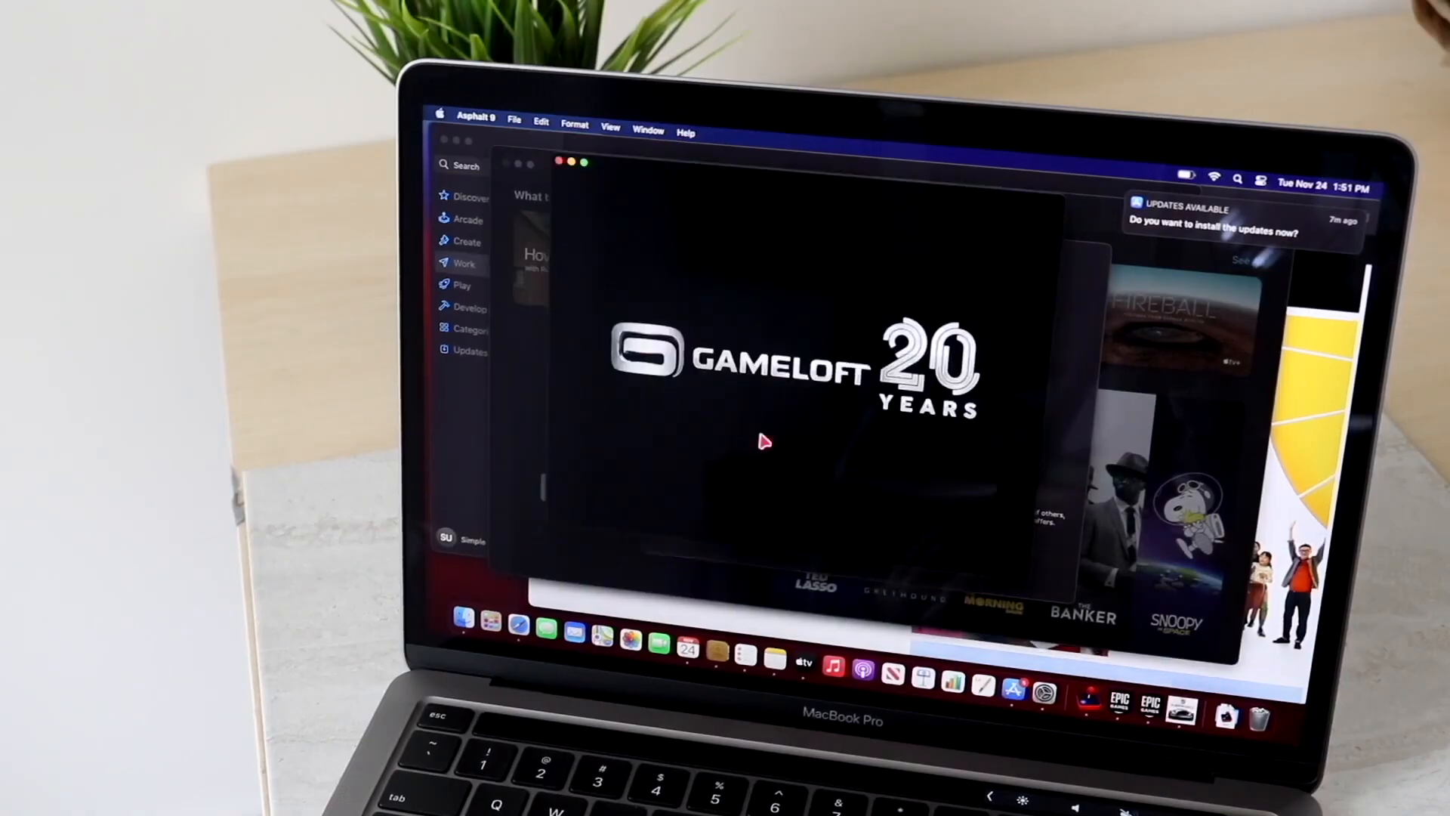
mouse_move(912, 423)
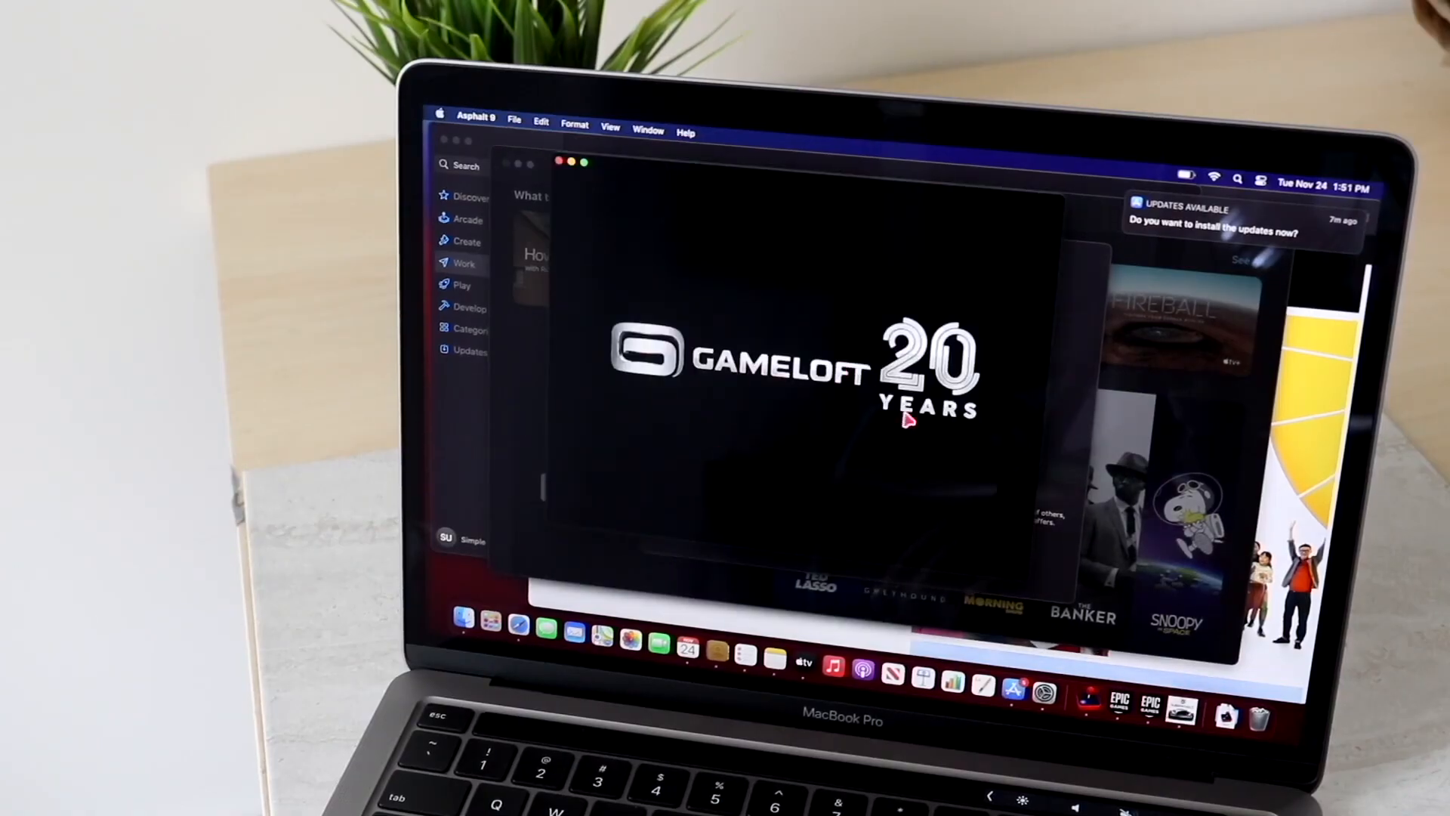